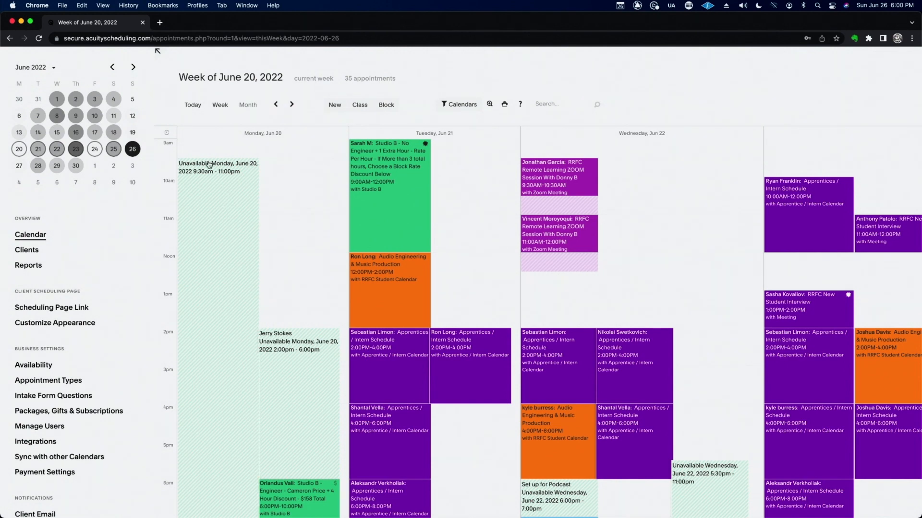
{"action": "mouse_move", "coordinate": [220, 182]}
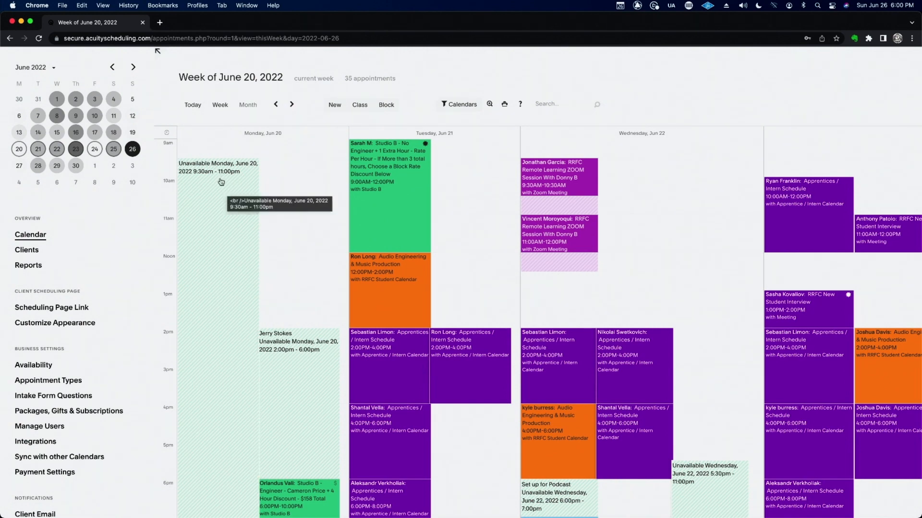
{"action": "mouse_move", "coordinate": [208, 171]}
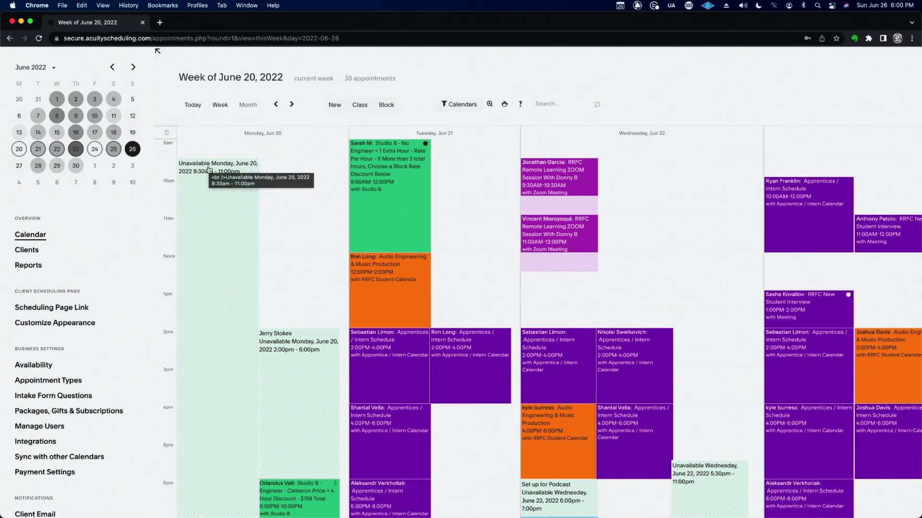
{"action": "mouse_move", "coordinate": [228, 235]}
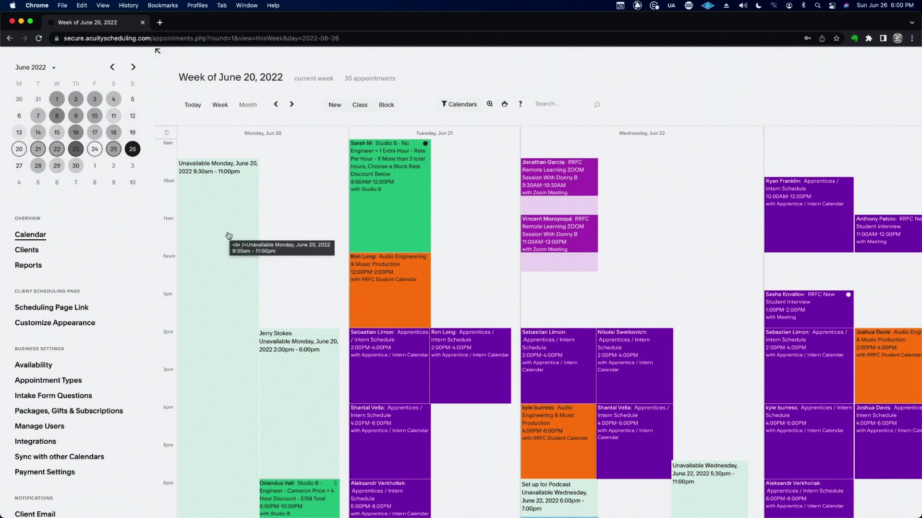
{"action": "mouse_move", "coordinate": [312, 243]}
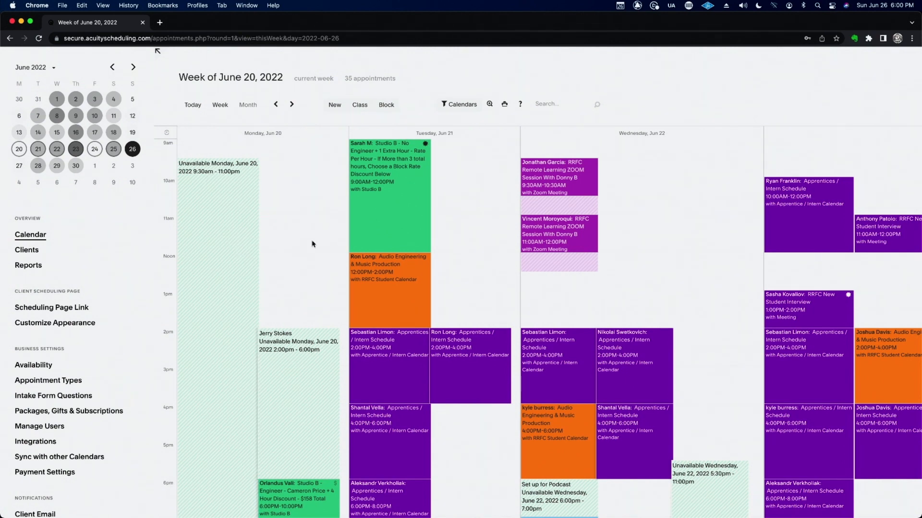
{"action": "mouse_move", "coordinate": [749, 81]}
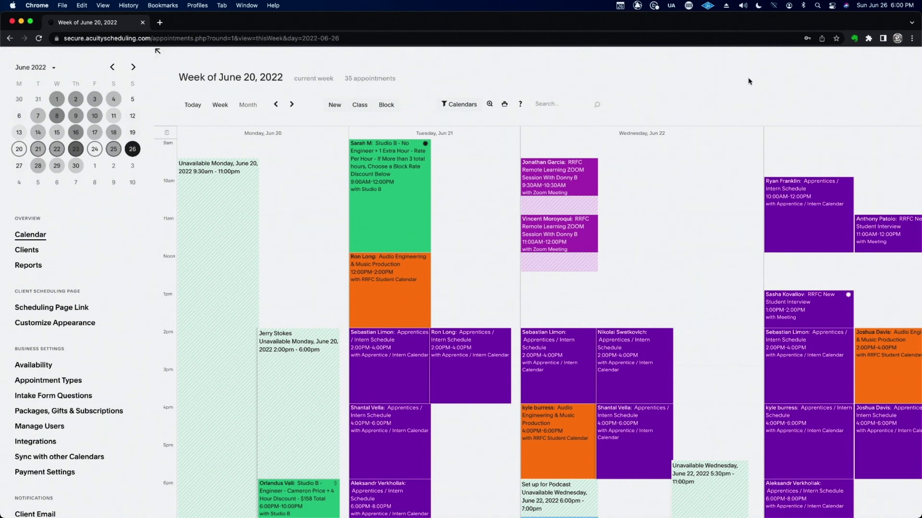